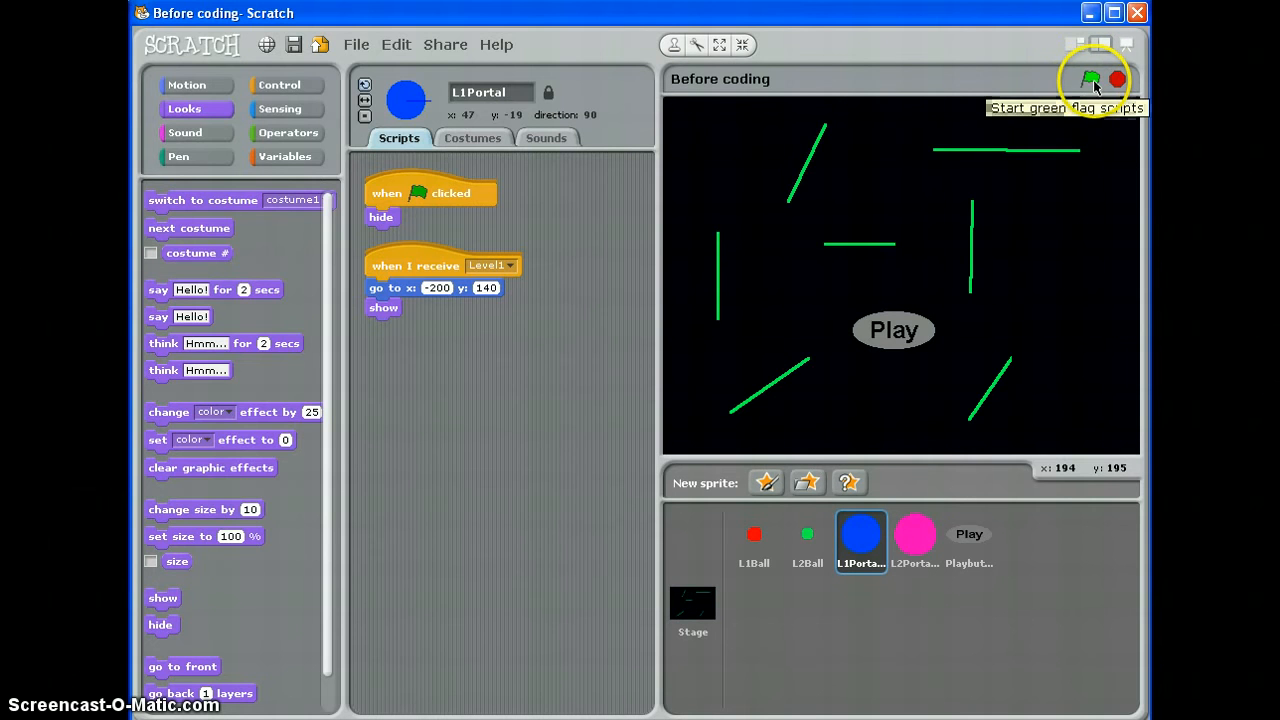
# Run the game from the green flag past the title and Level 1 screens into the maze
pyautogui.click(1090, 79)
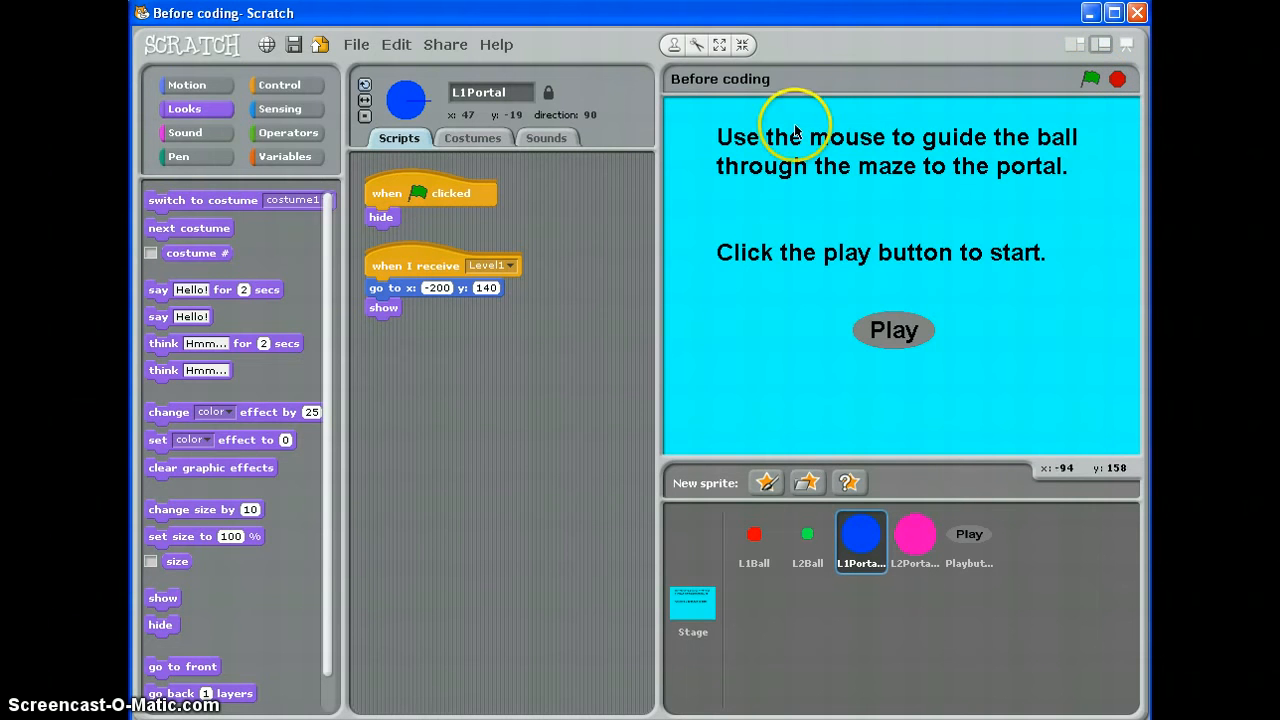
pyautogui.moveTo(800, 425)
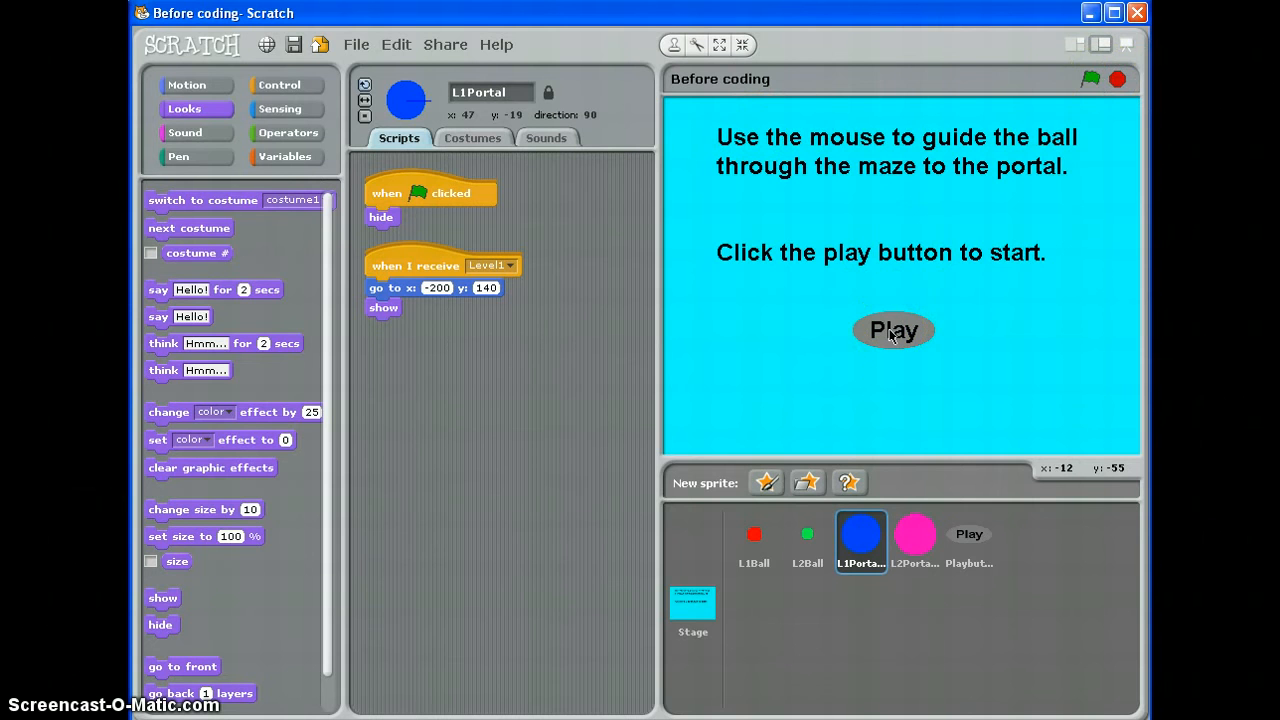
pyautogui.click(893, 330)
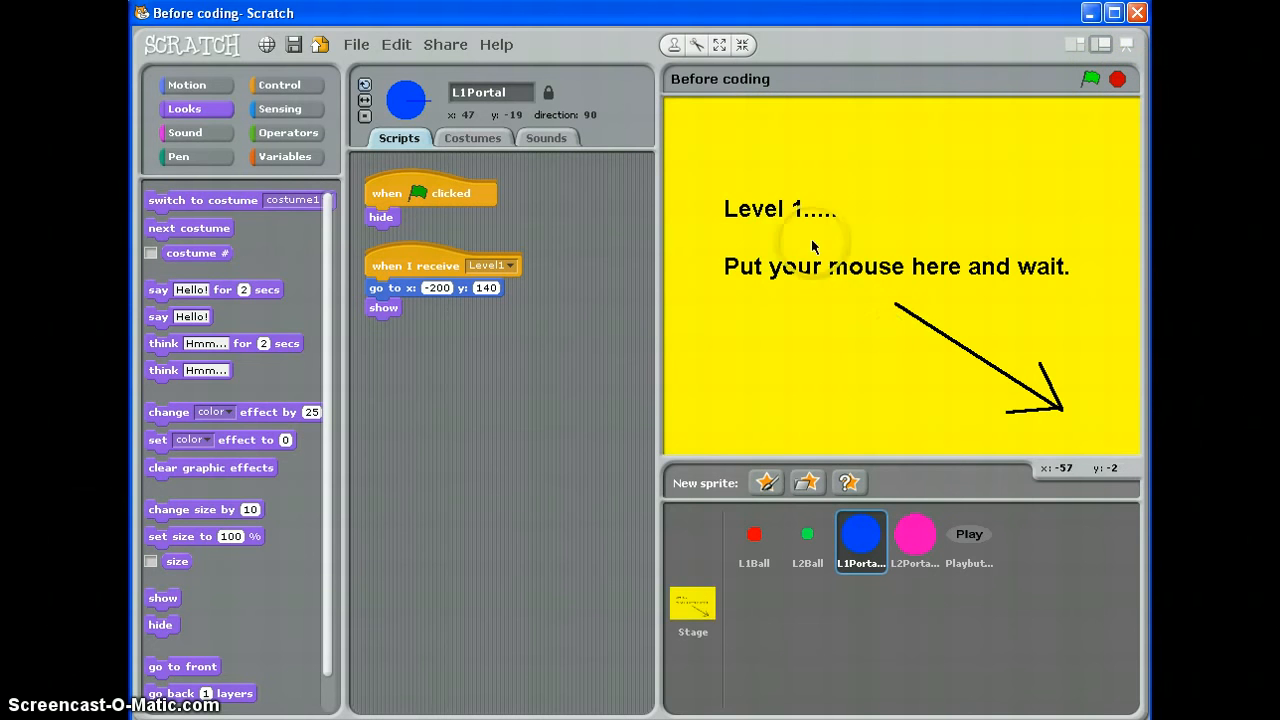
pyautogui.click(1090, 79)
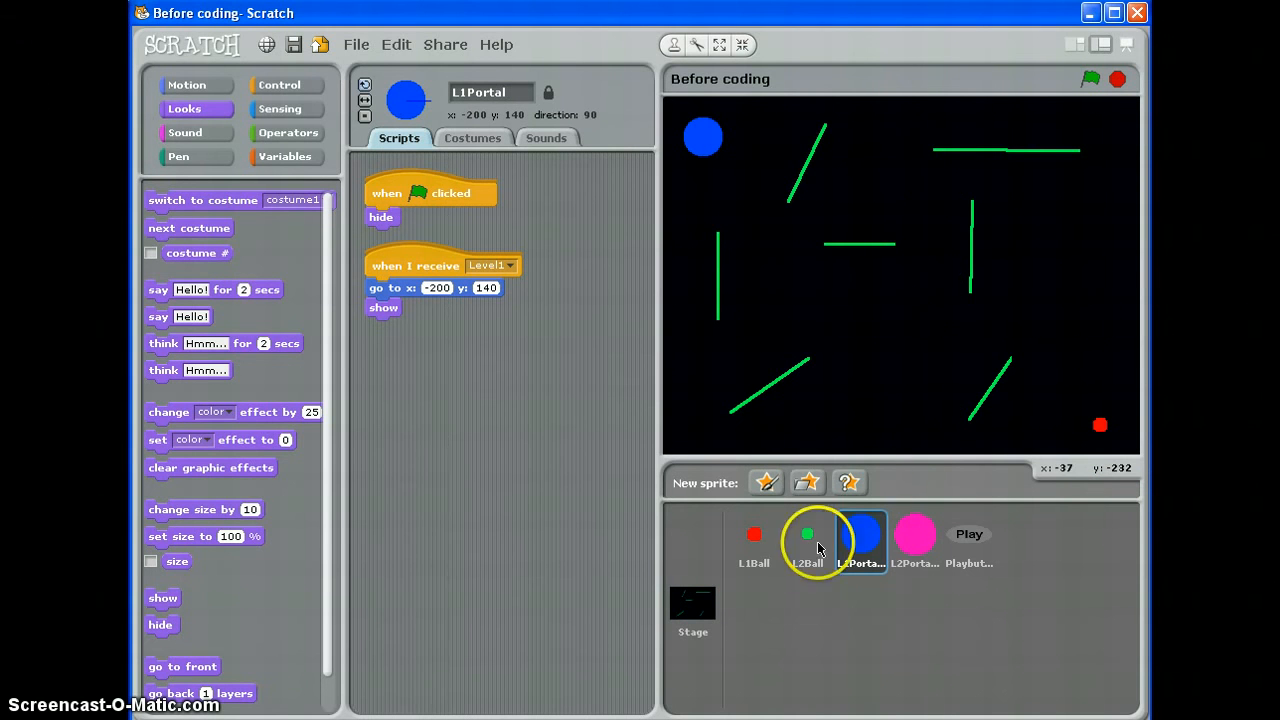
# In L1Ball's script, add a forever loop under show that points towards mouse-pointer and moves 5 steps
pyautogui.click(754, 540)
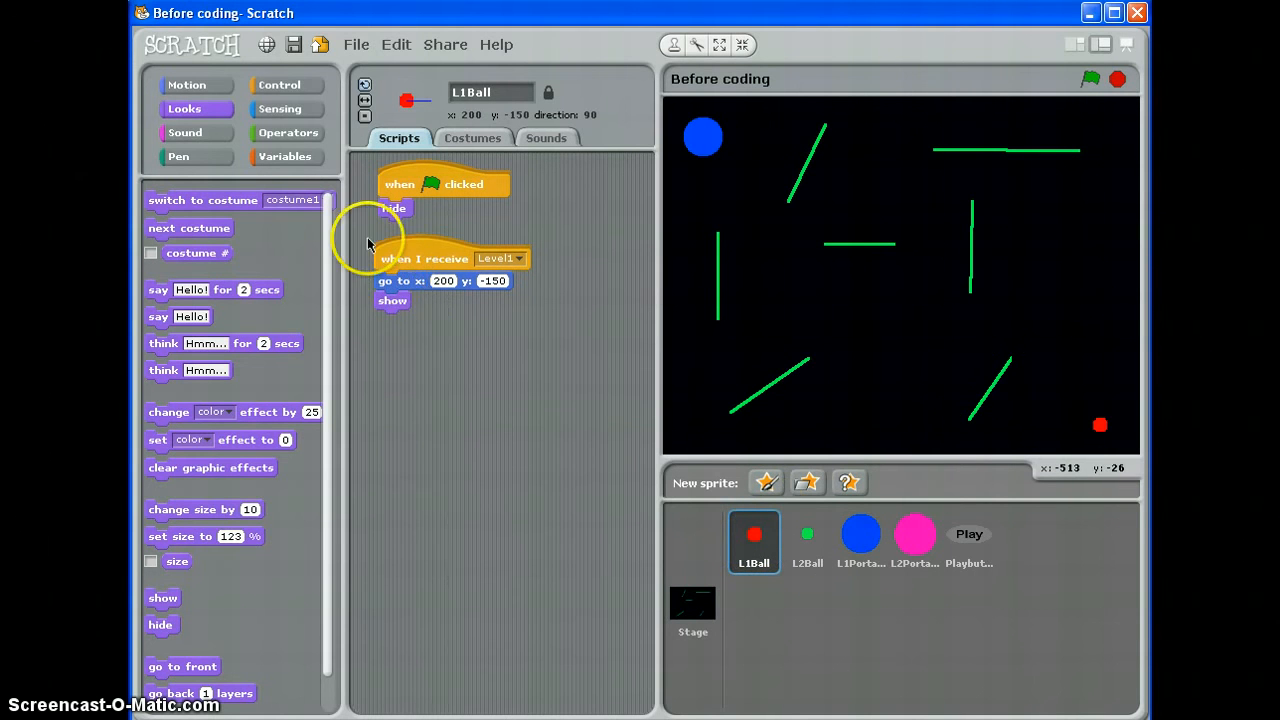
pyautogui.click(279, 84)
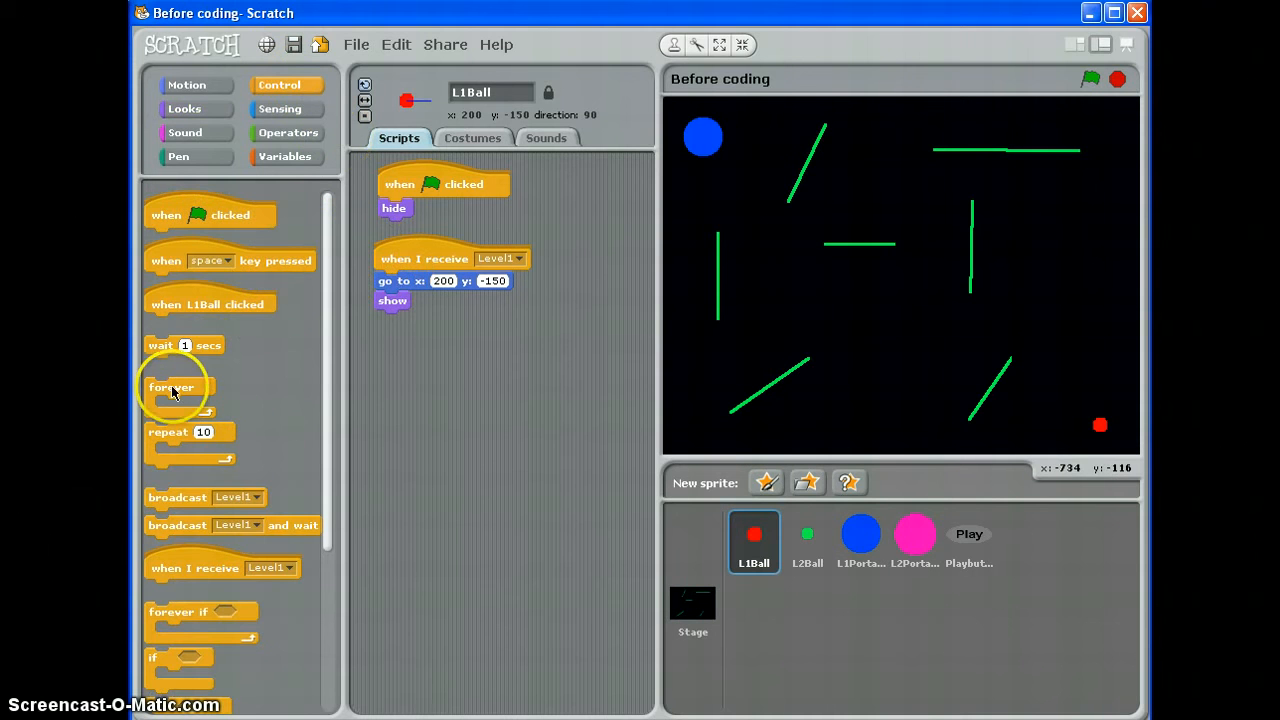
pyautogui.moveTo(172, 387); pyautogui.dragTo(400, 320)
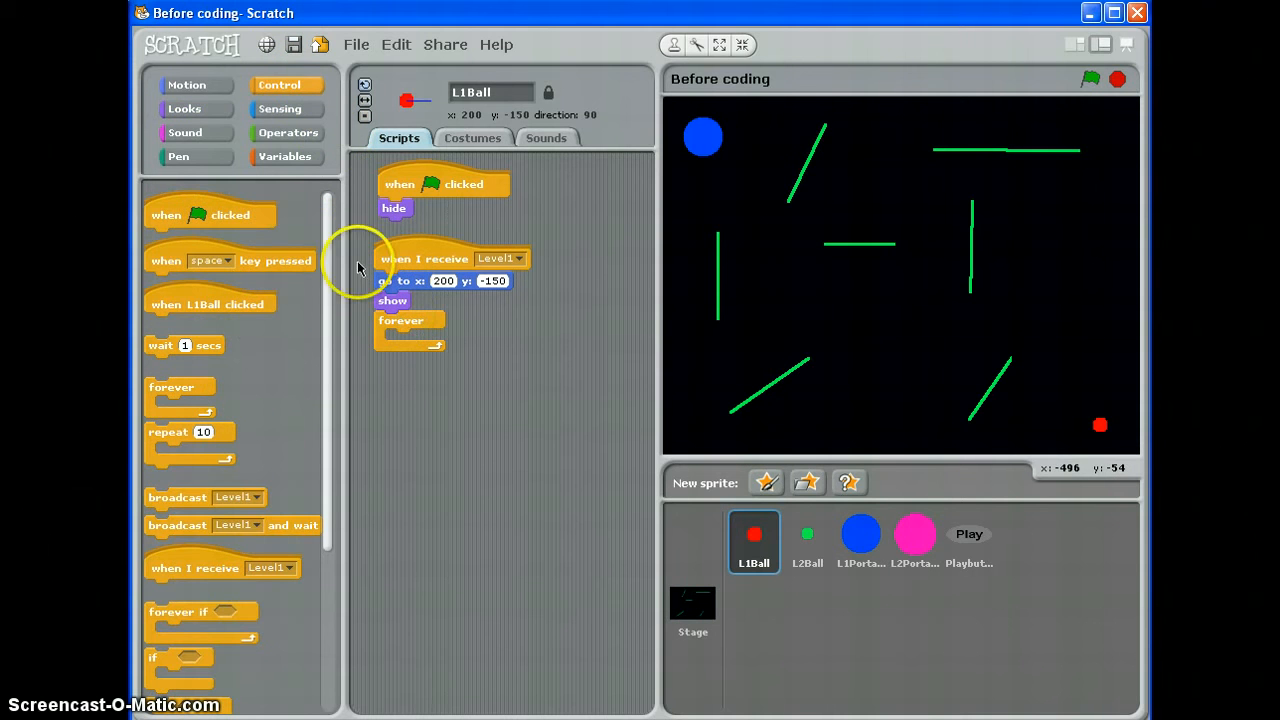
pyautogui.click(187, 84)
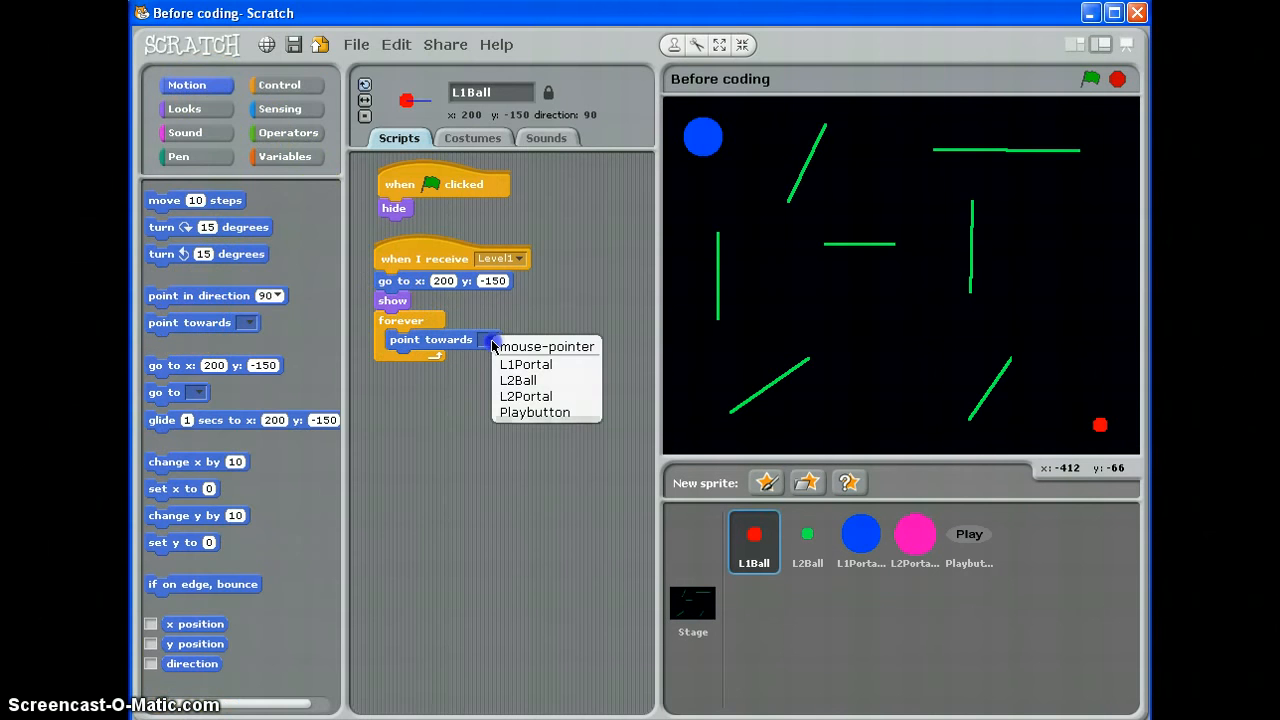
pyautogui.click(548, 346)
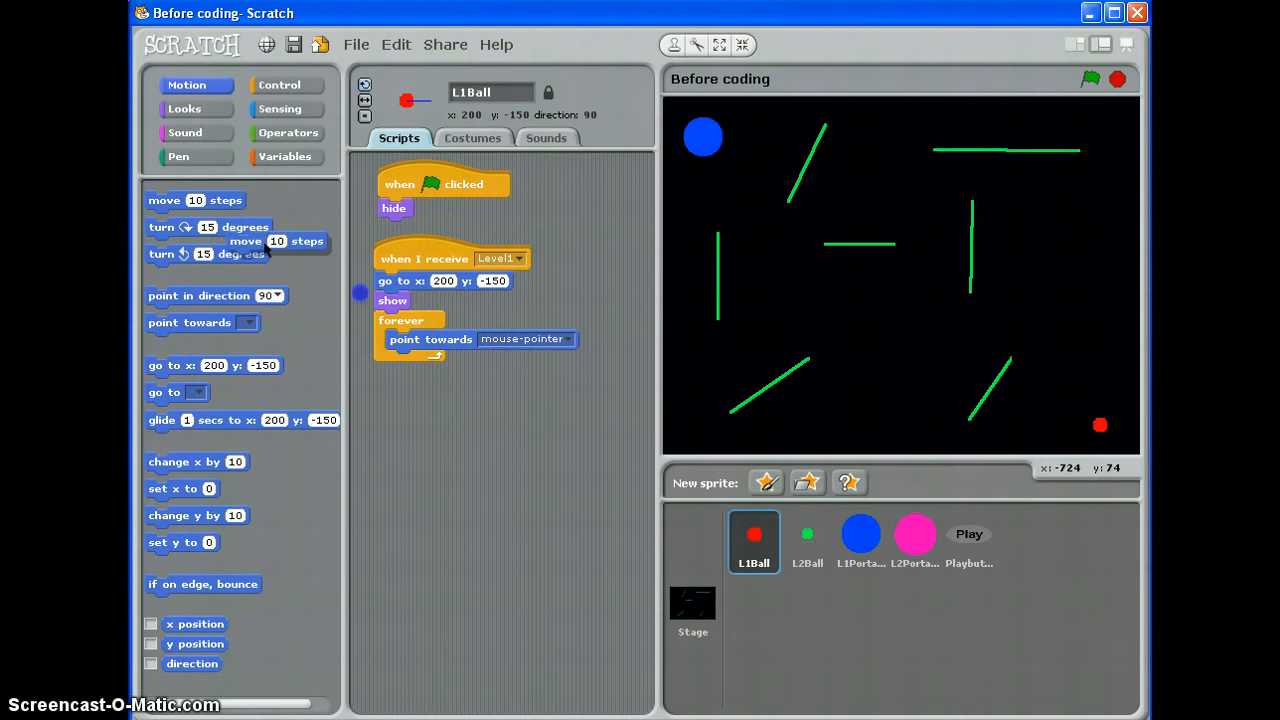
pyautogui.moveTo(245, 241); pyautogui.dragTo(435, 360)
pyautogui.write('5')
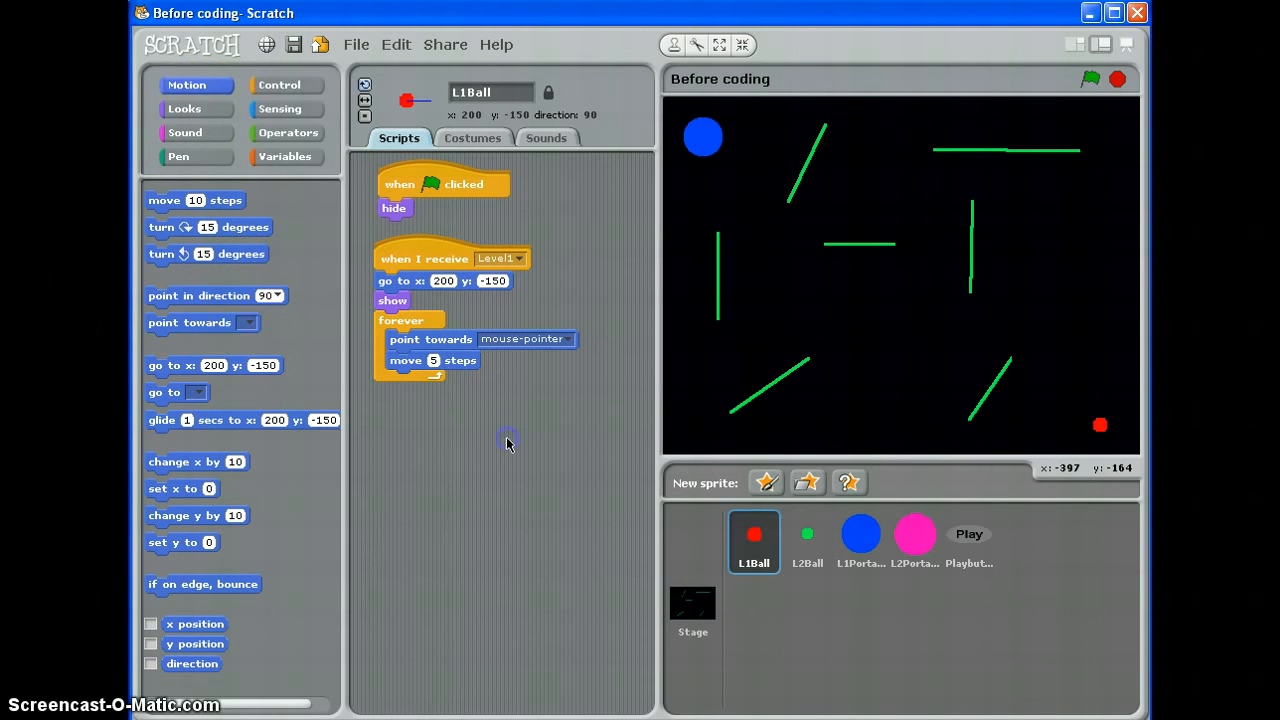
pyautogui.moveTo(1089, 80)
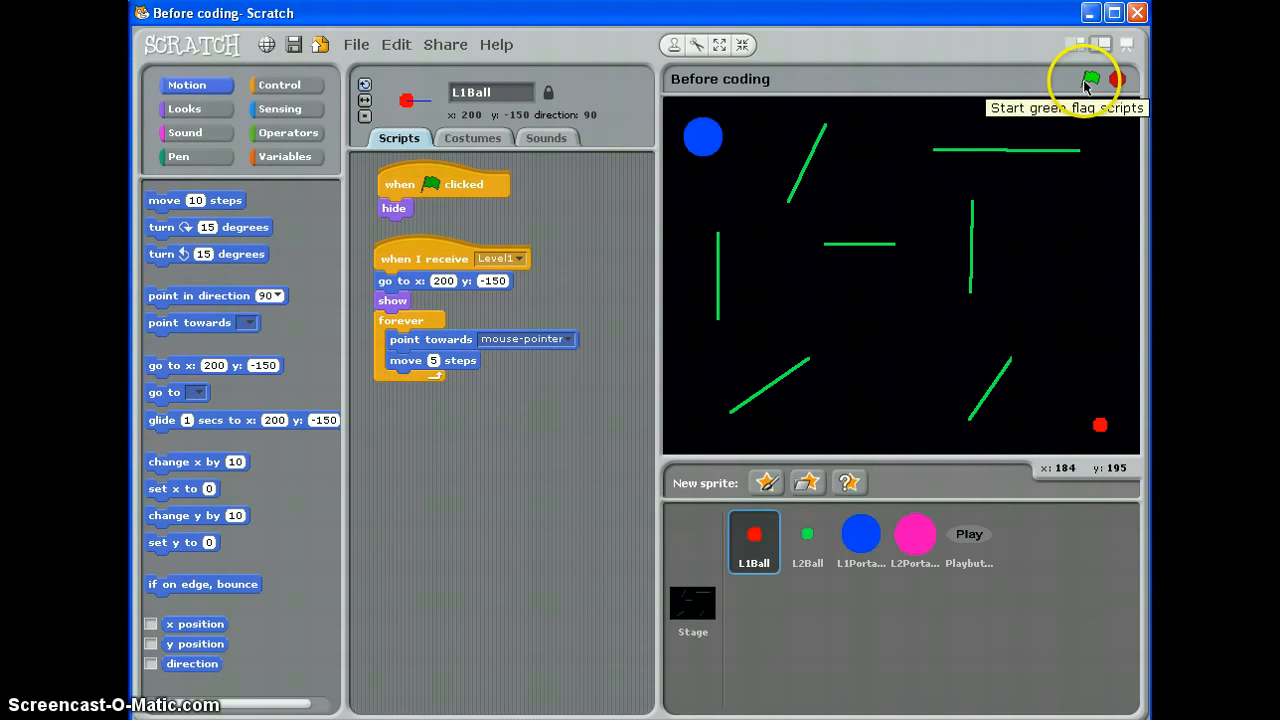
# Restart the game past the title and Level 1 screens to watch the ball follow the mouse
pyautogui.click(1090, 79)
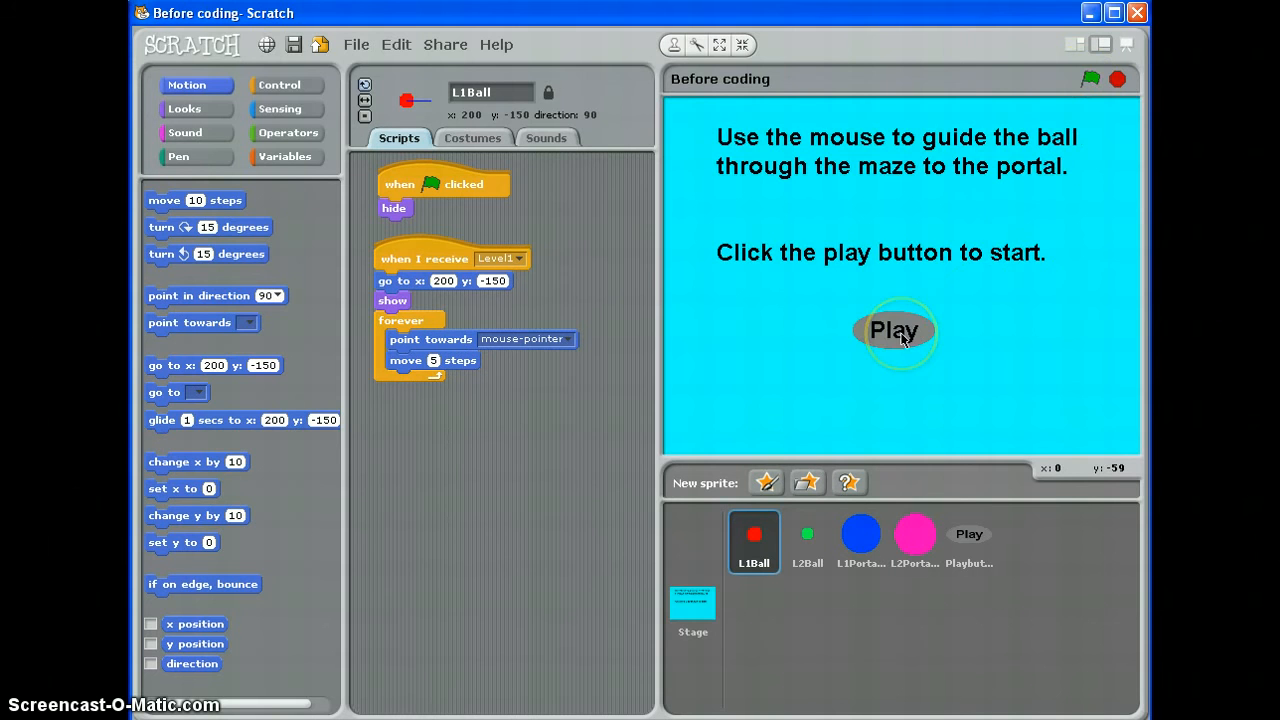
pyautogui.click(893, 330)
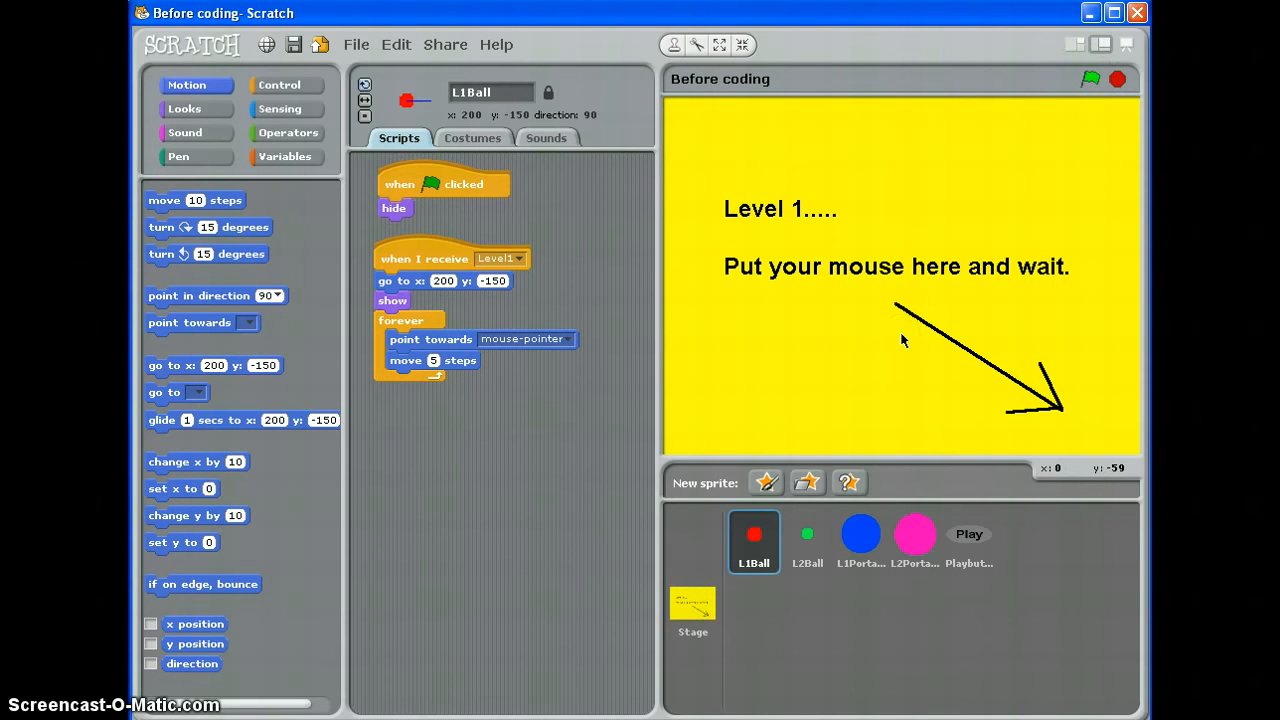
pyautogui.click(1090, 79)
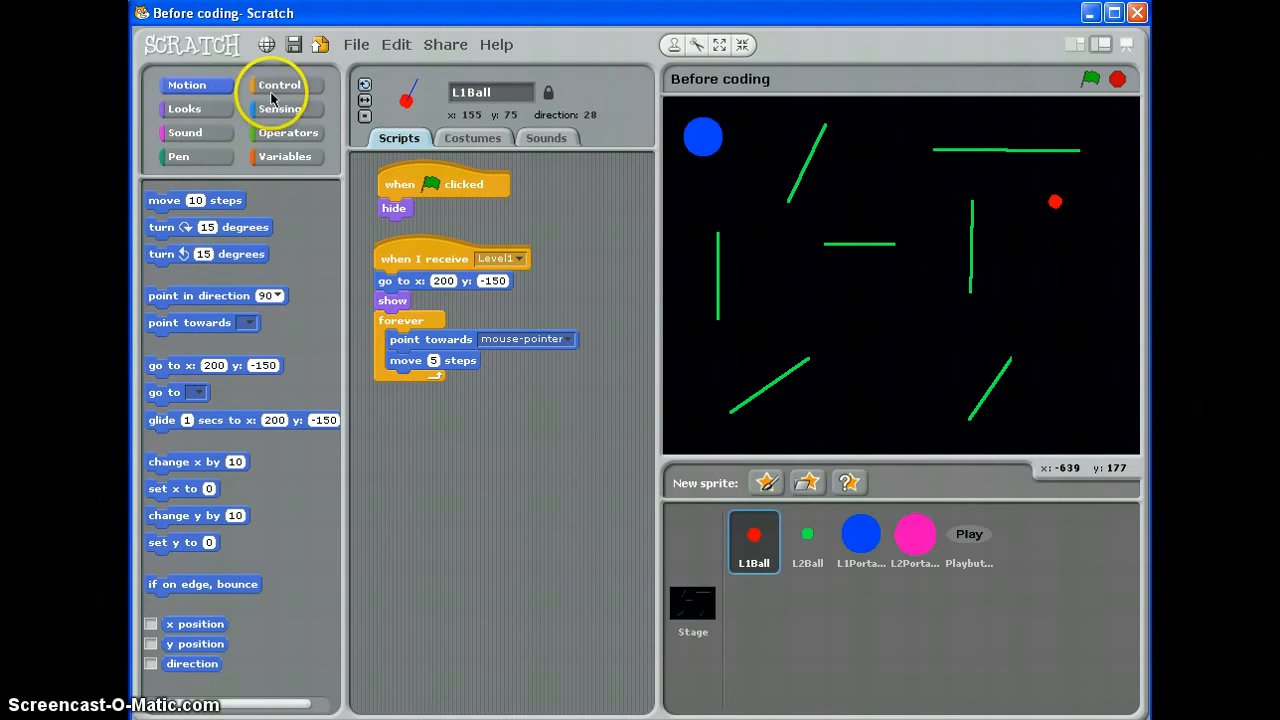
# Add an if touching-green-color check to the loop that moves the ball back 6 steps
pyautogui.click(279, 85)
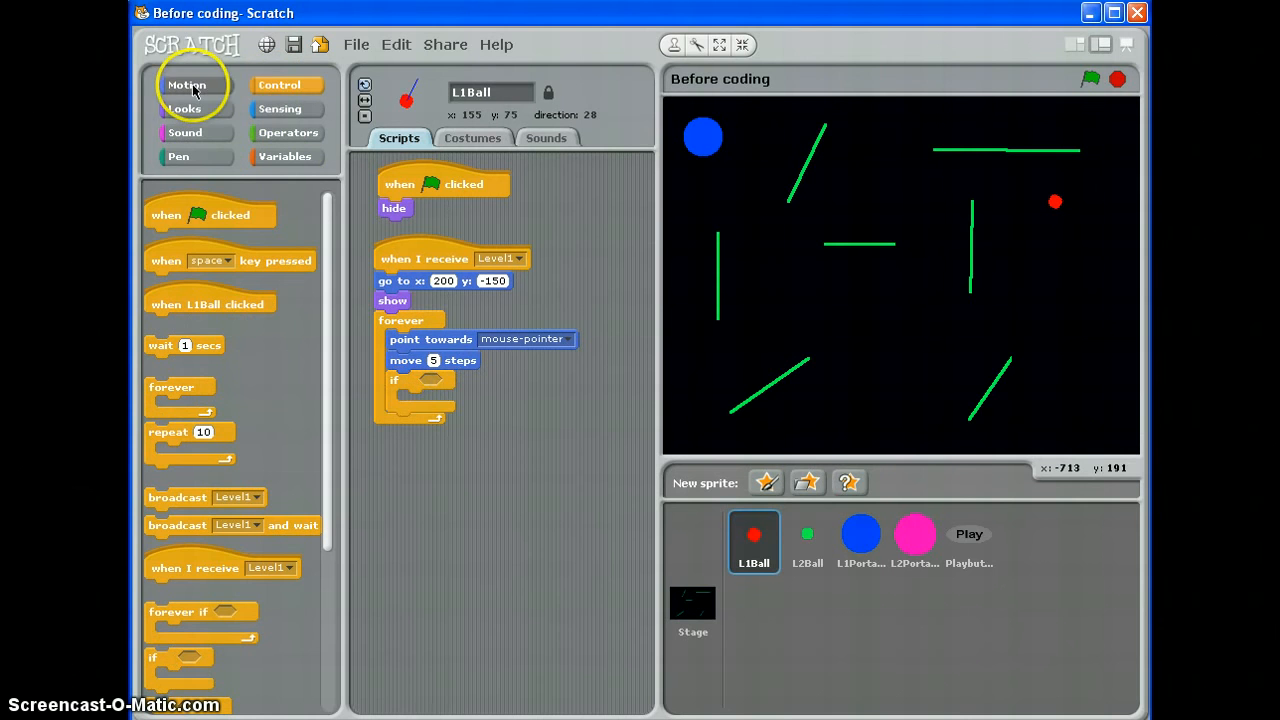
pyautogui.click(279, 108)
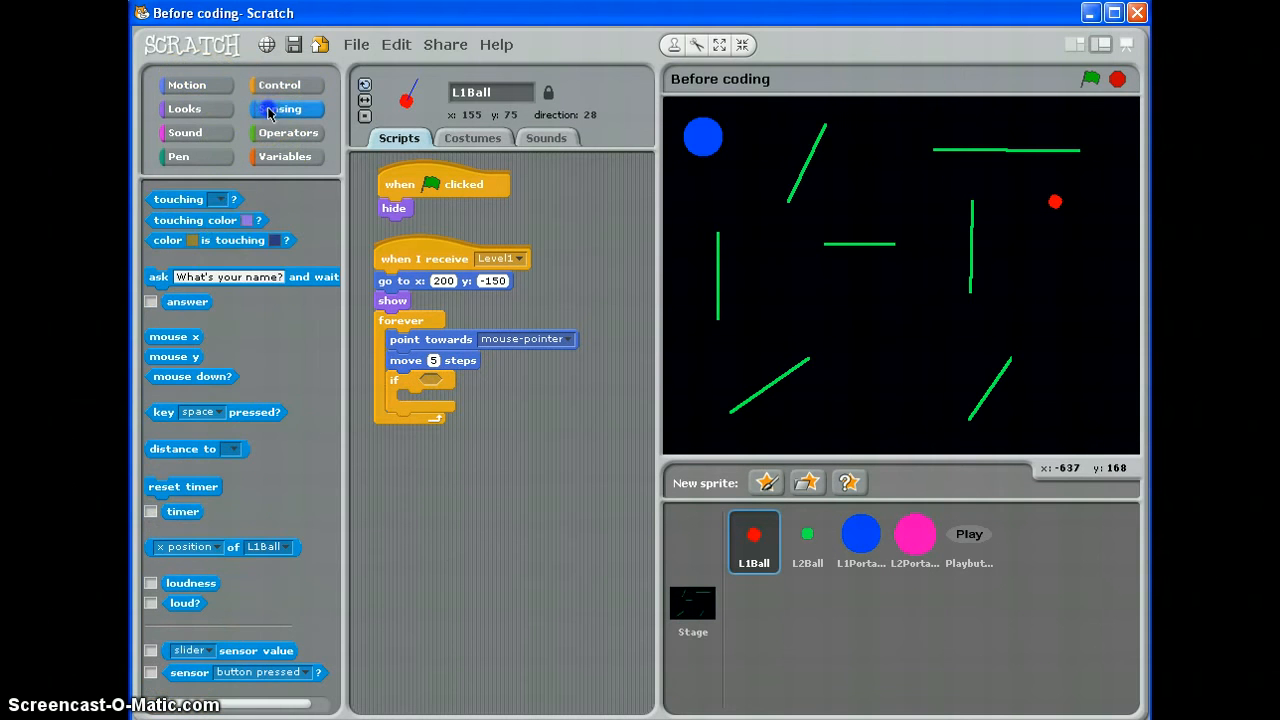
pyautogui.moveTo(206, 220); pyautogui.dragTo(480, 381)
pyautogui.write('-6')
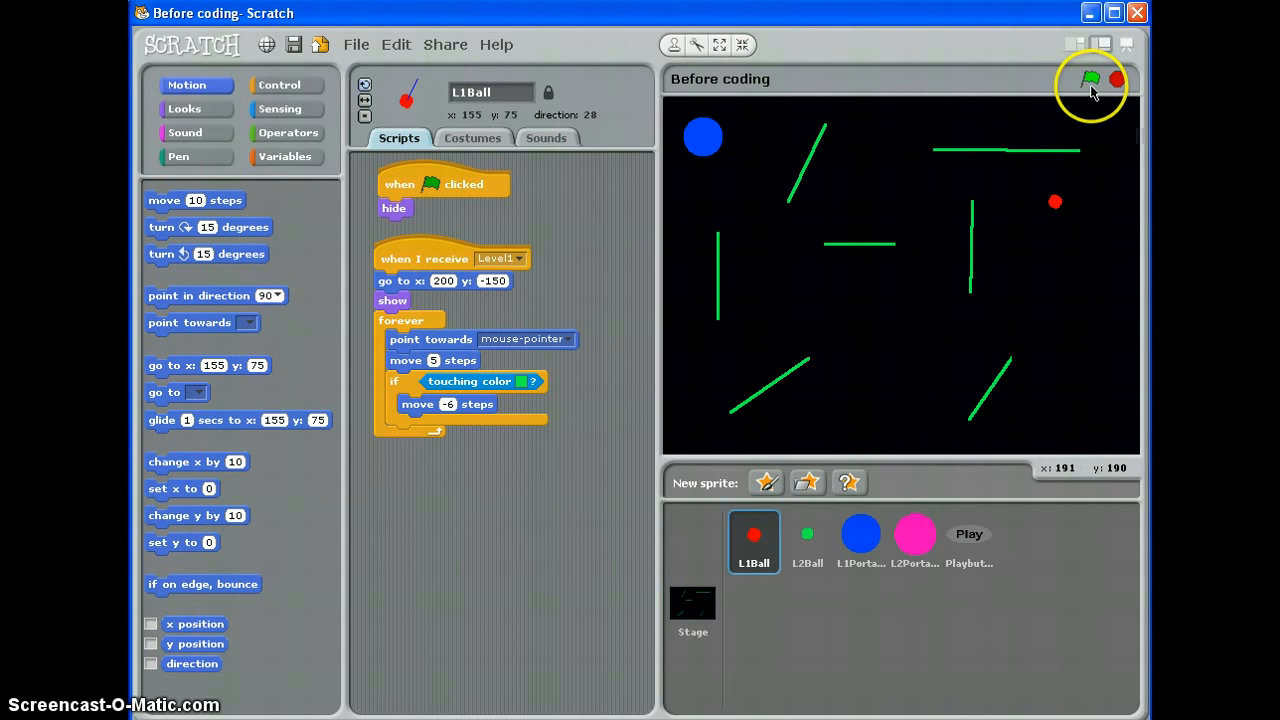
# Restart the game to test the wall check, reaching the Level 1 instruction screen
pyautogui.click(1090, 79)
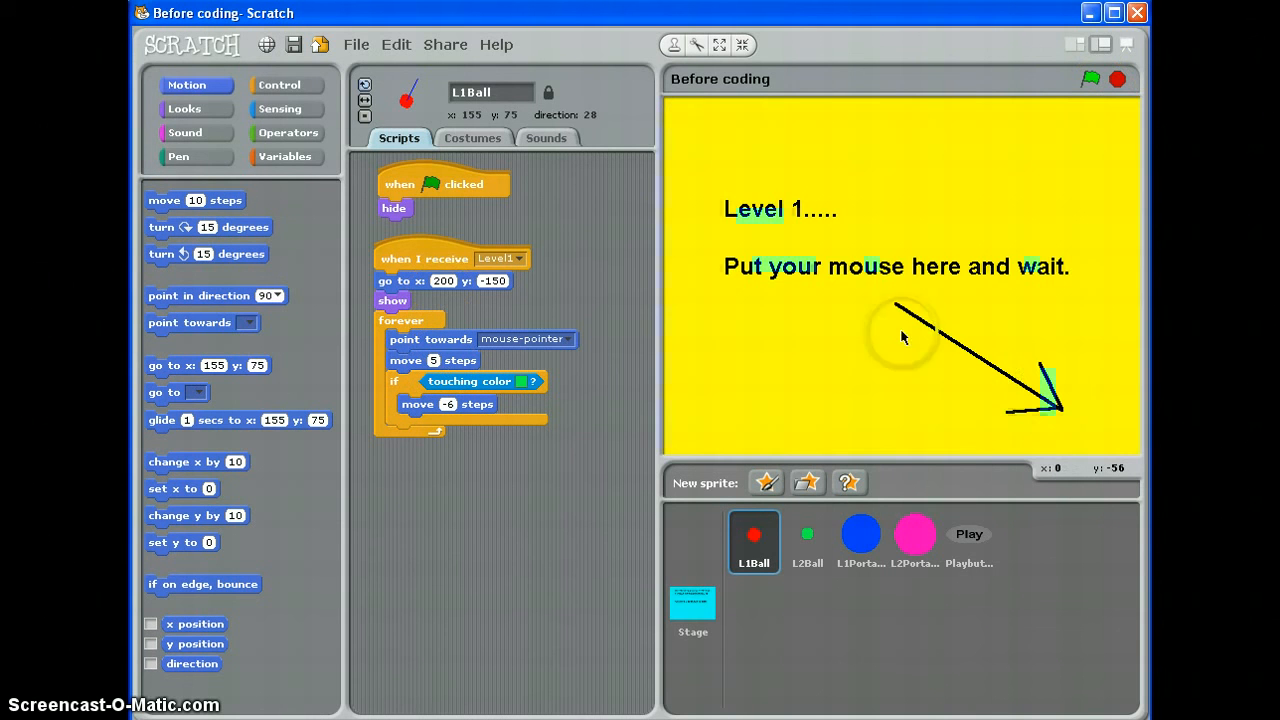
pyautogui.moveTo(1098, 428)
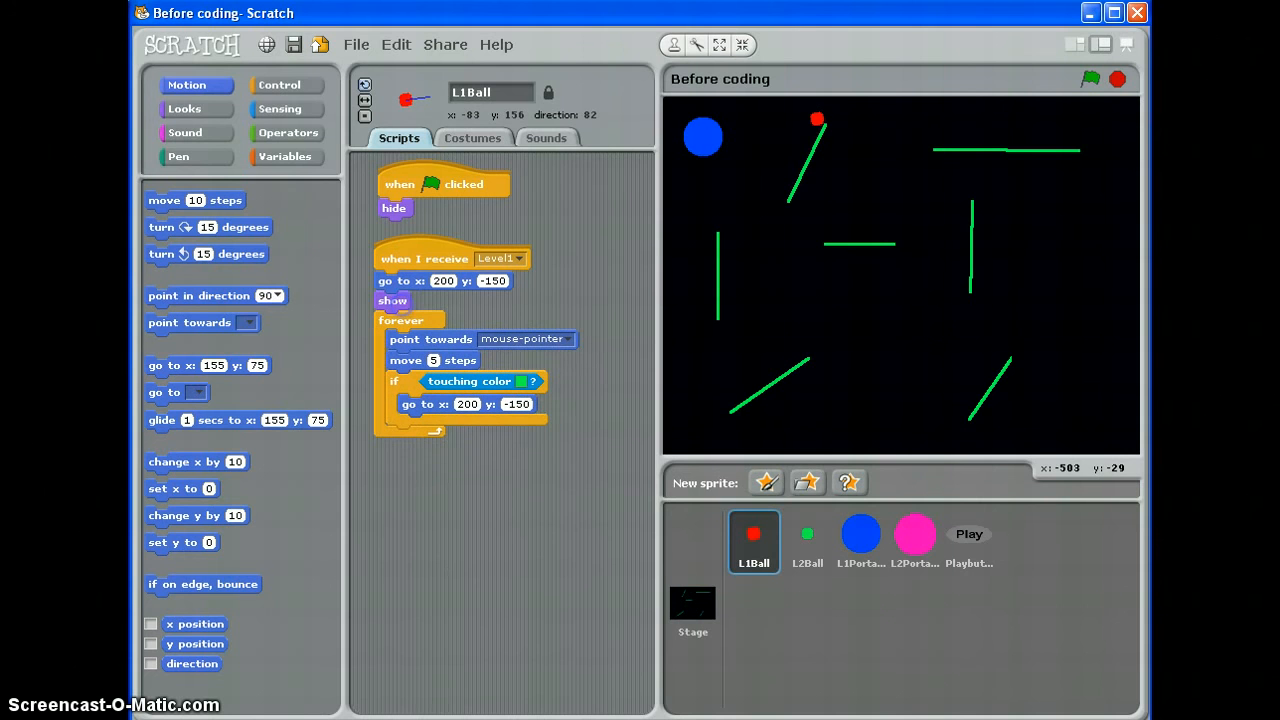
pyautogui.click(1090, 79)
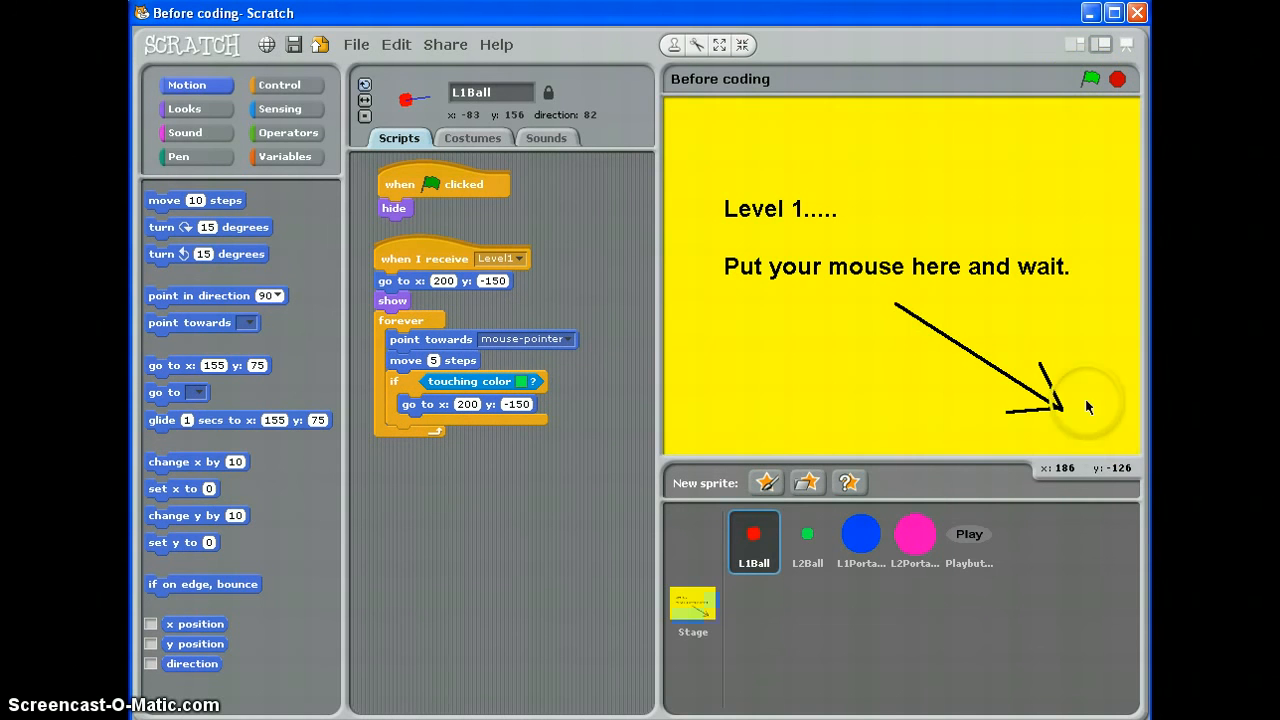
# Run the game past the intro into the Level 1 maze with green walls and blue portal
pyautogui.click(1090, 79)
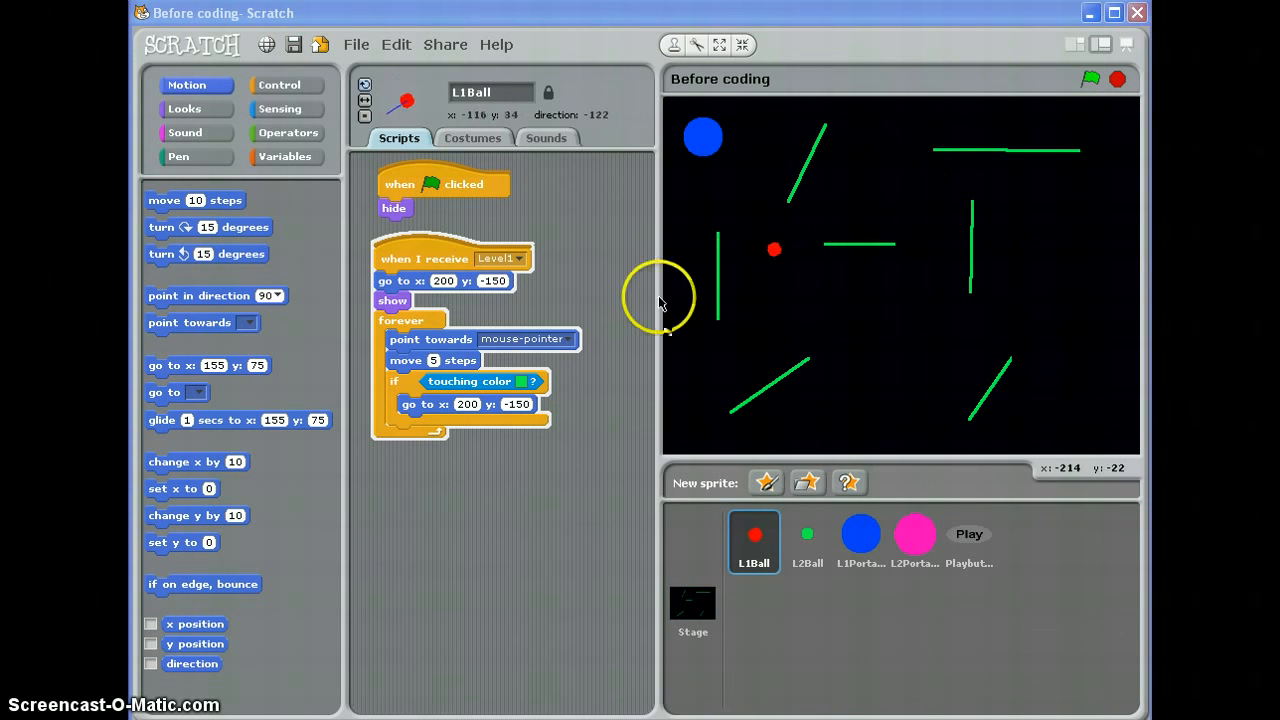
pyautogui.click(1117, 79)
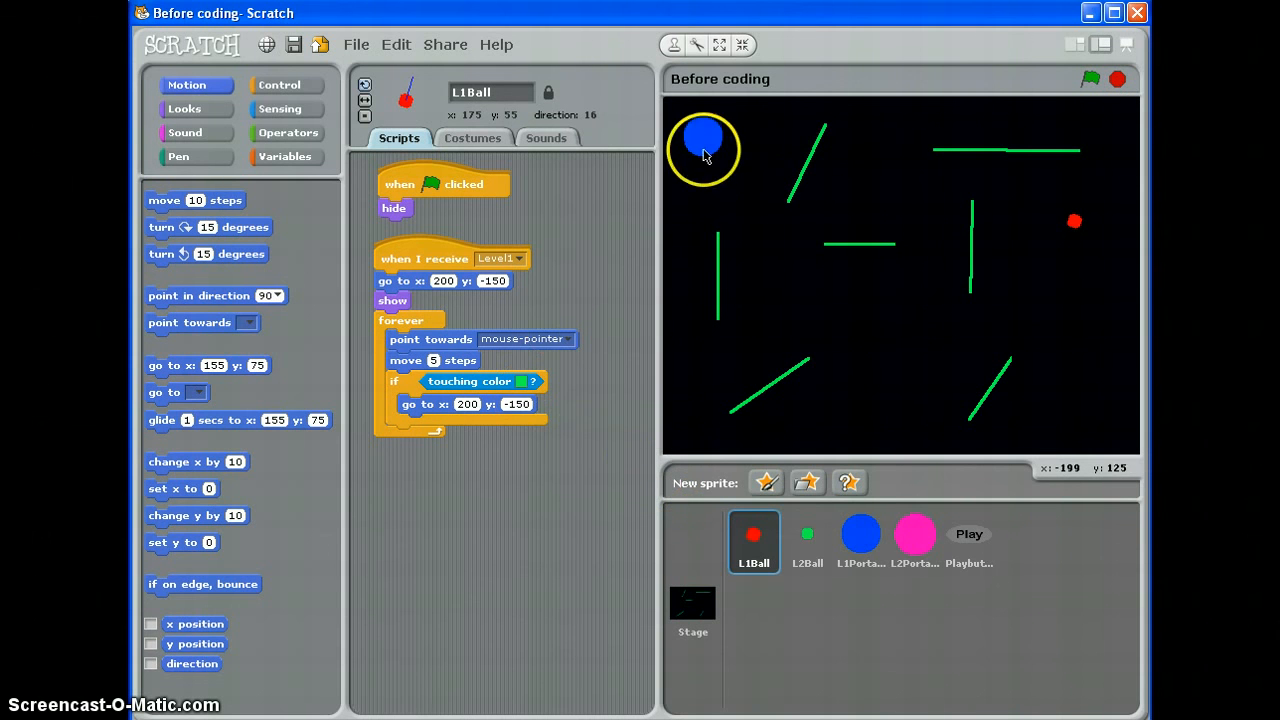
pyautogui.moveTo(700, 150)
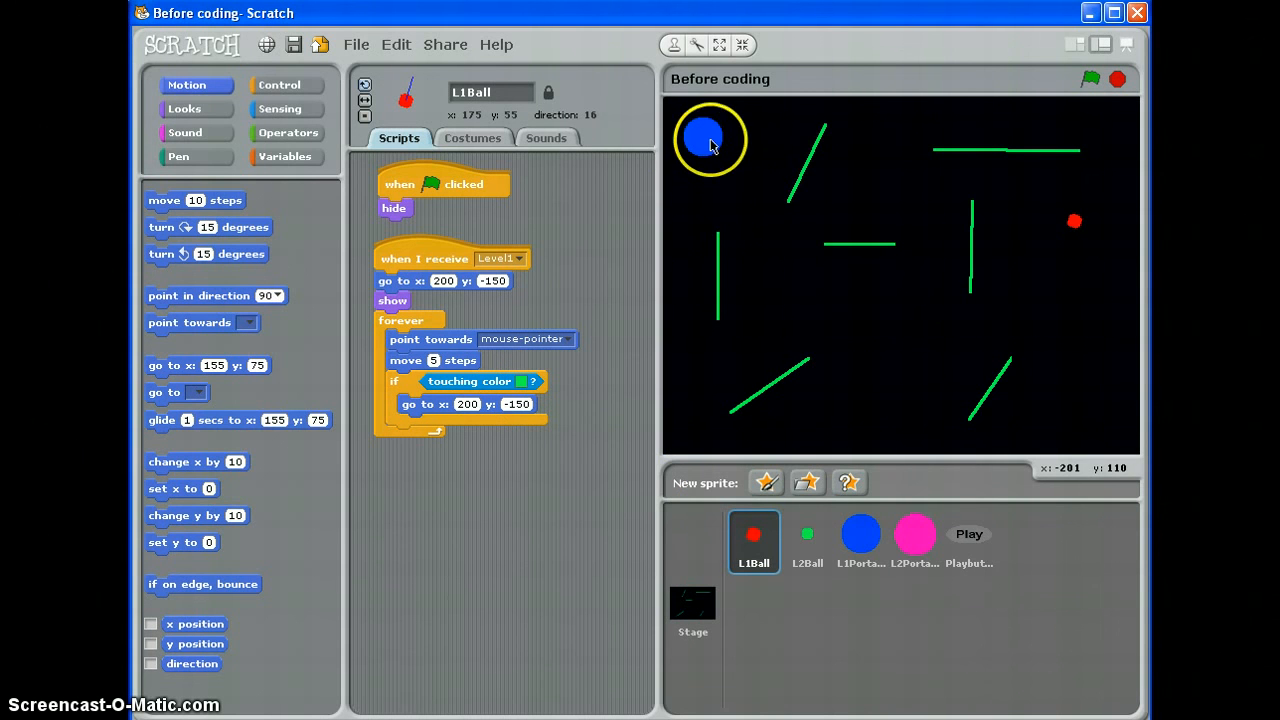
# Add a second if block inside the forever loop checking touching L1Portal
pyautogui.click(284, 84)
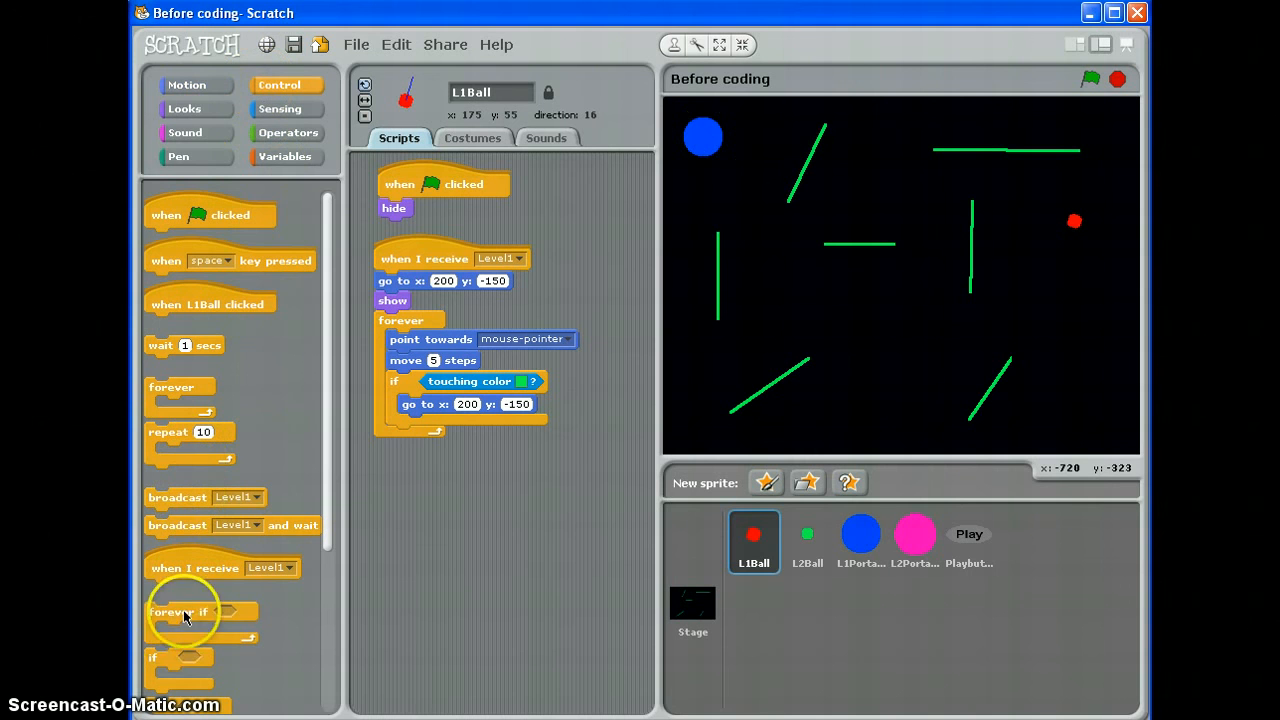
pyautogui.moveTo(185, 611); pyautogui.dragTo(430, 450)
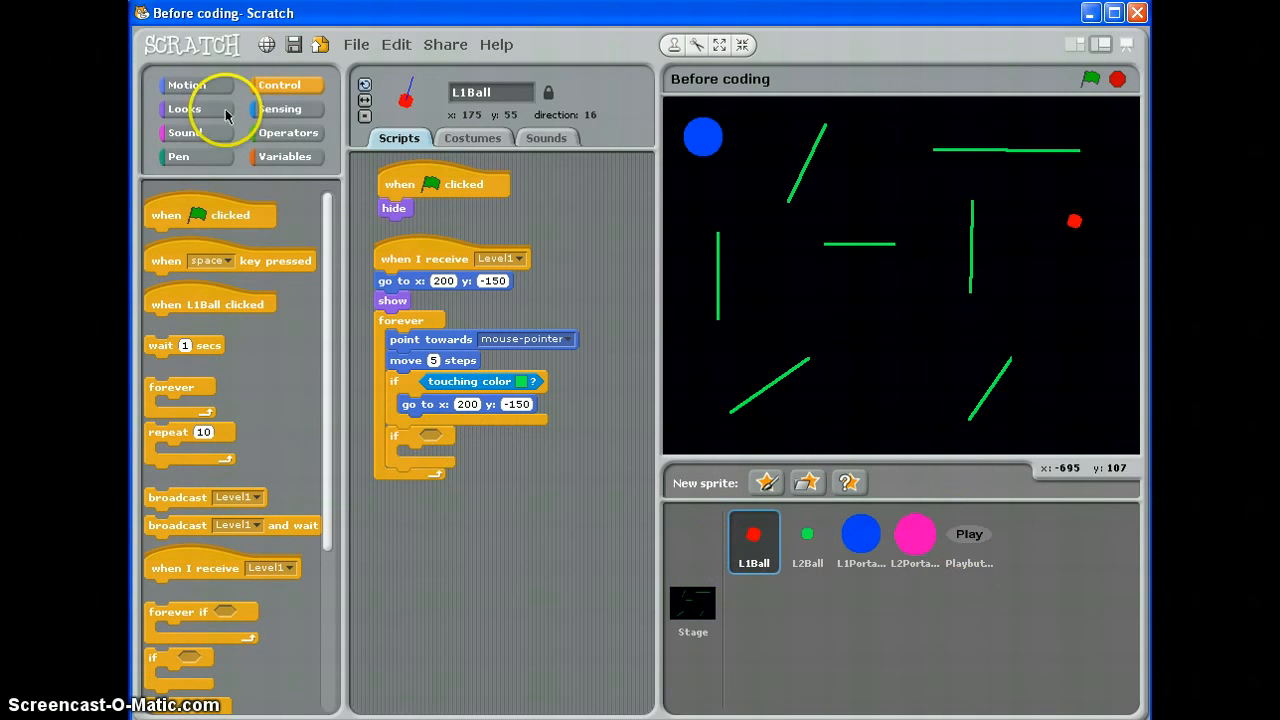
pyautogui.click(281, 109)
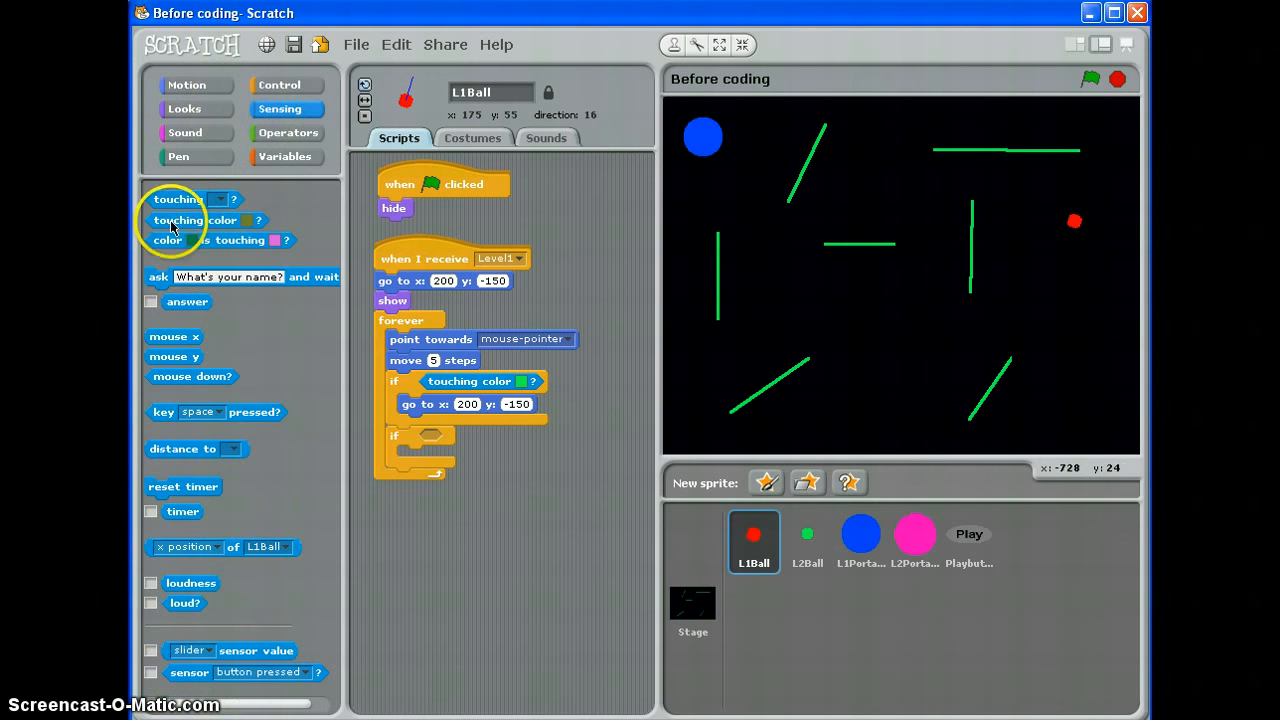
pyautogui.moveTo(178, 199); pyautogui.dragTo(453, 438)
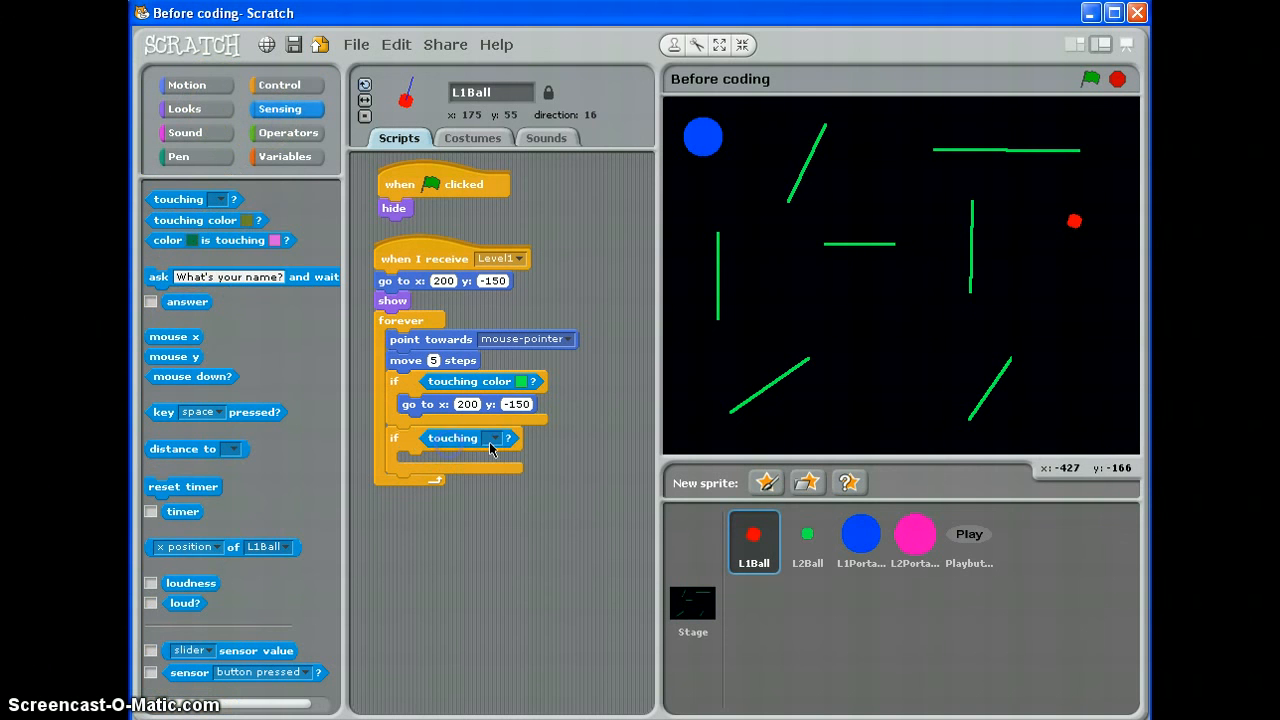
pyautogui.click(507, 438)
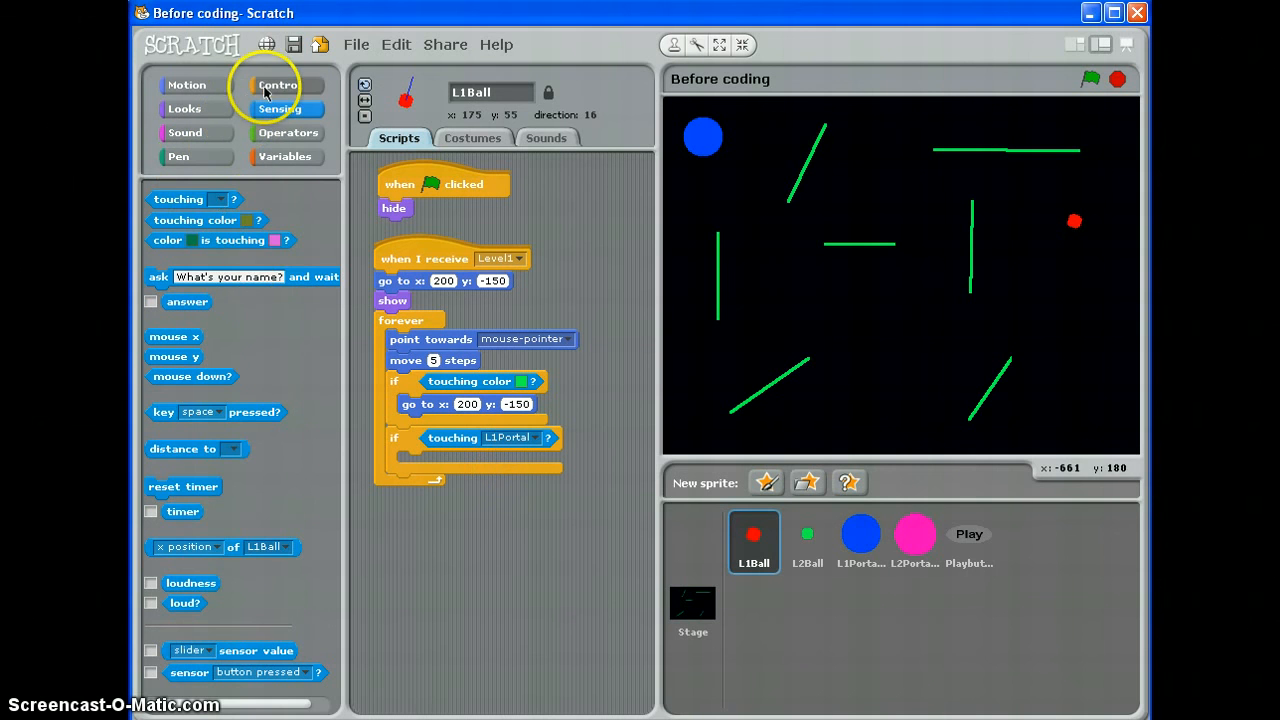
# Inside that if, broadcast a newly created Level2Intro message
pyautogui.click(279, 84)
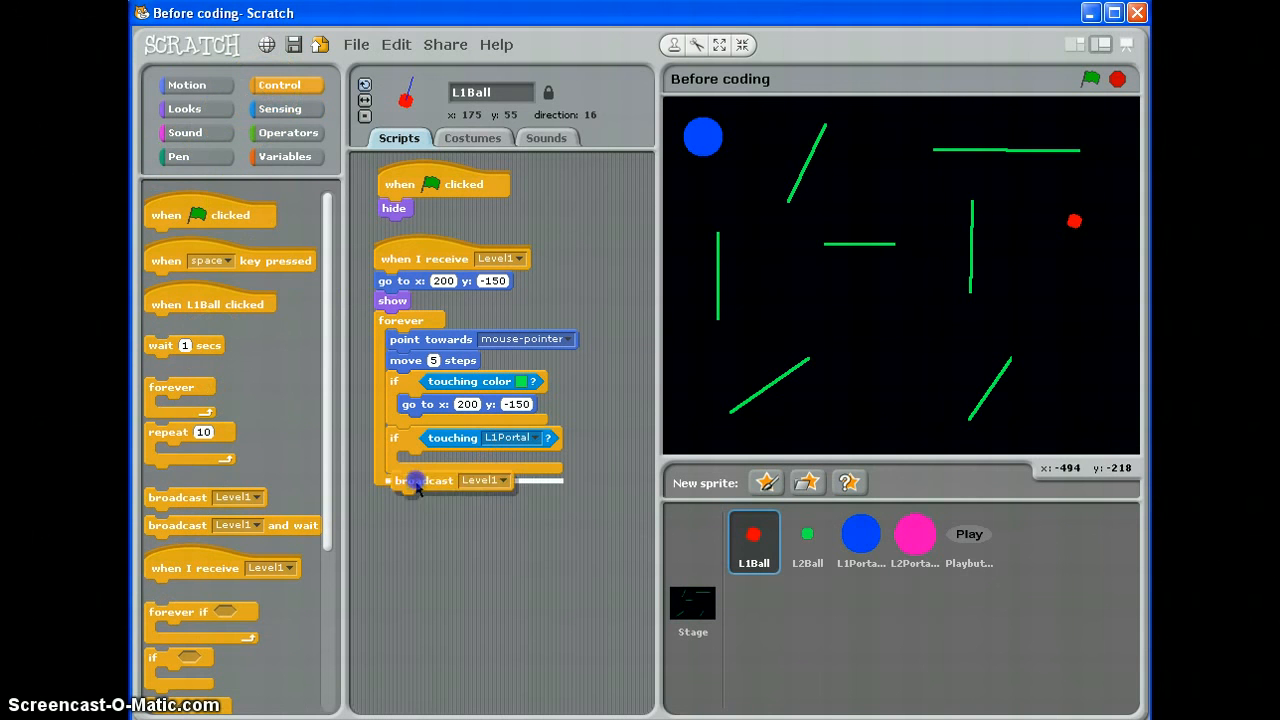
pyautogui.click(507, 481)
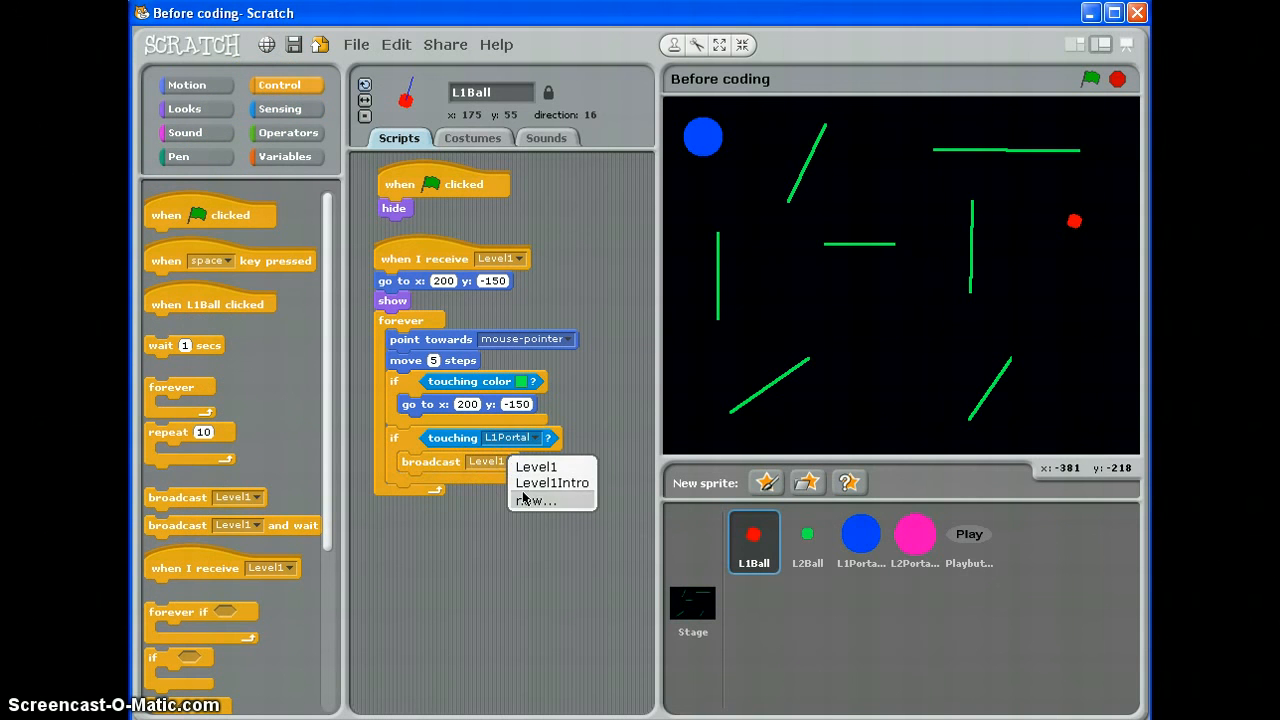
pyautogui.click(535, 500)
pyautogui.write('Level2Intro')
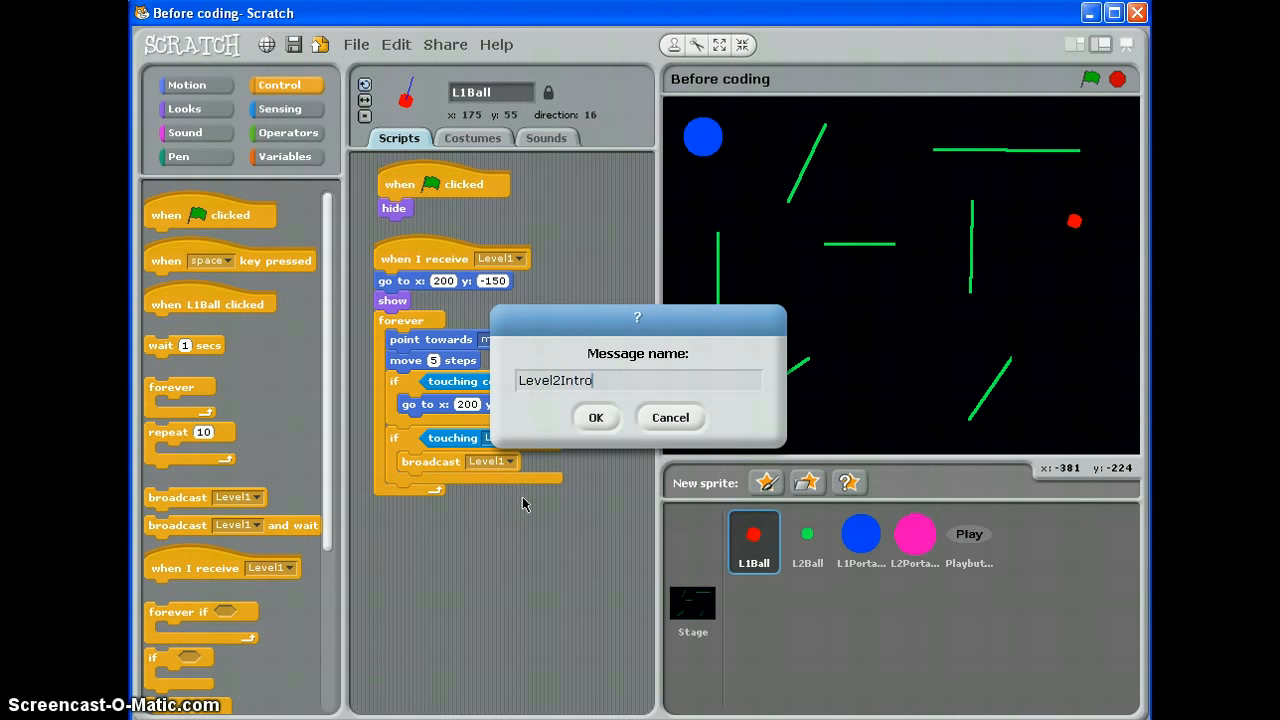
pyautogui.click(595, 417)
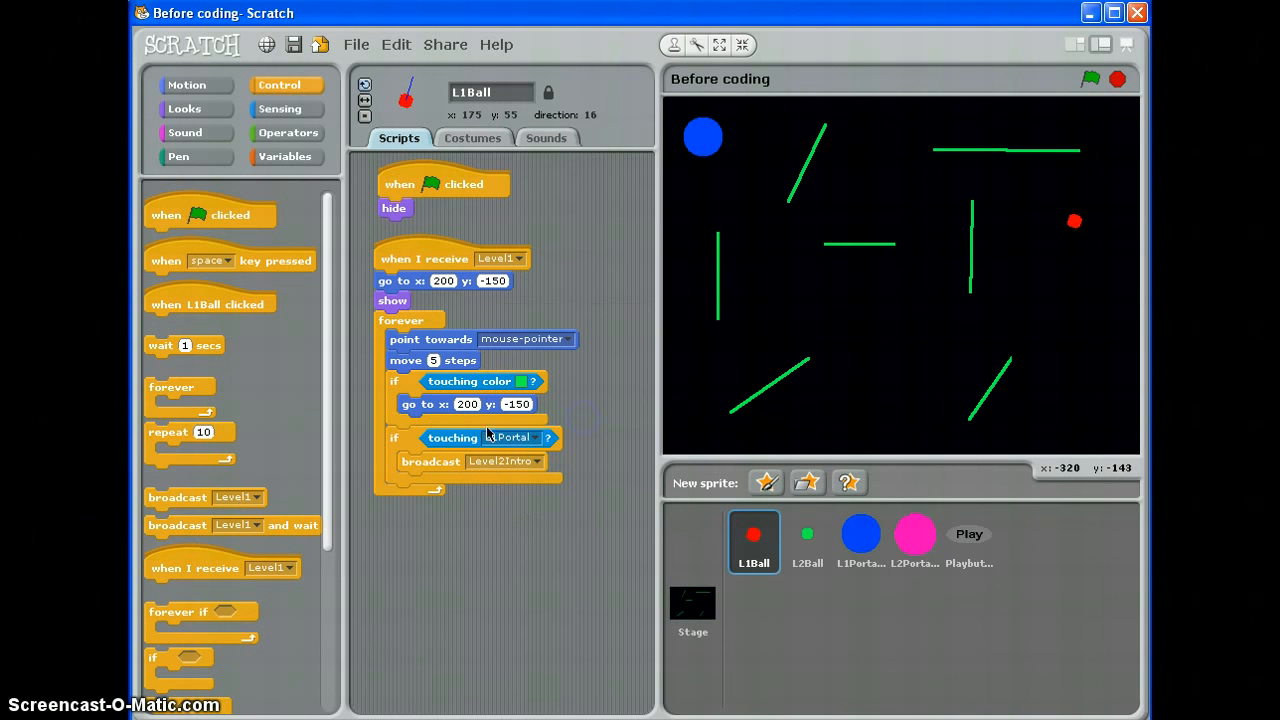
# Switch to the Looks palette to get the hide block for the portal check
pyautogui.click(184, 109)
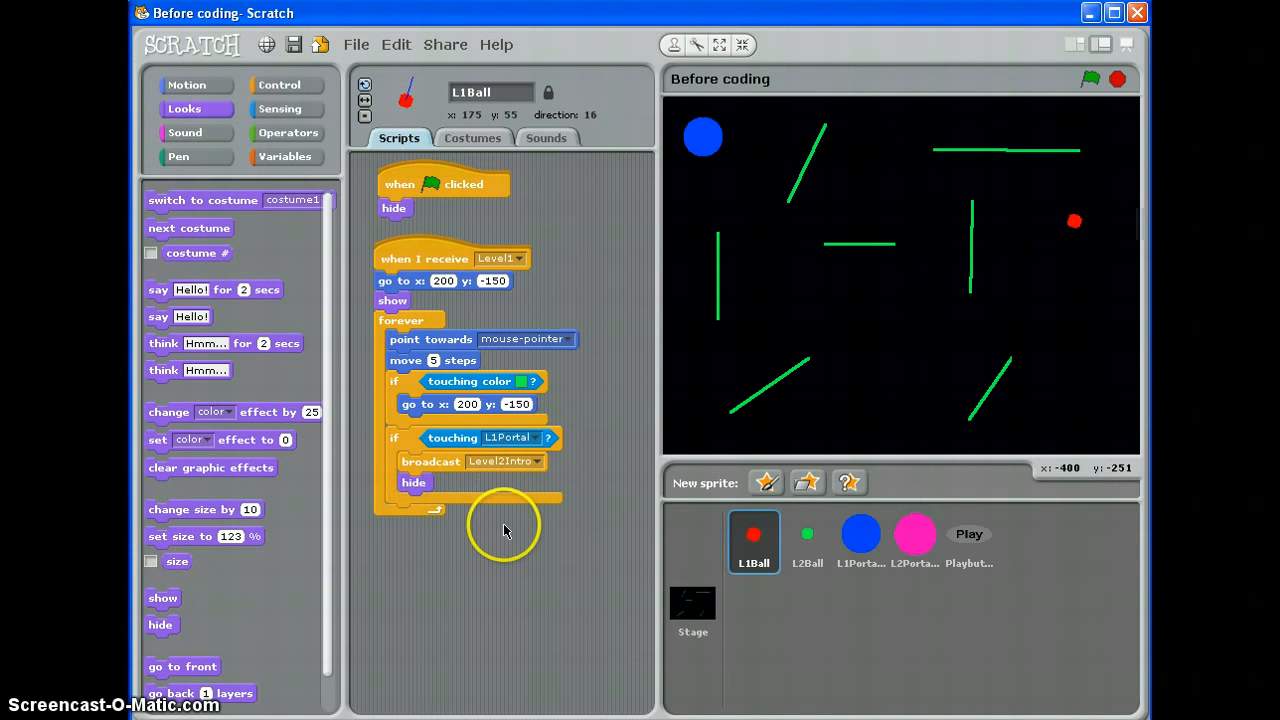
pyautogui.moveTo(490, 575)
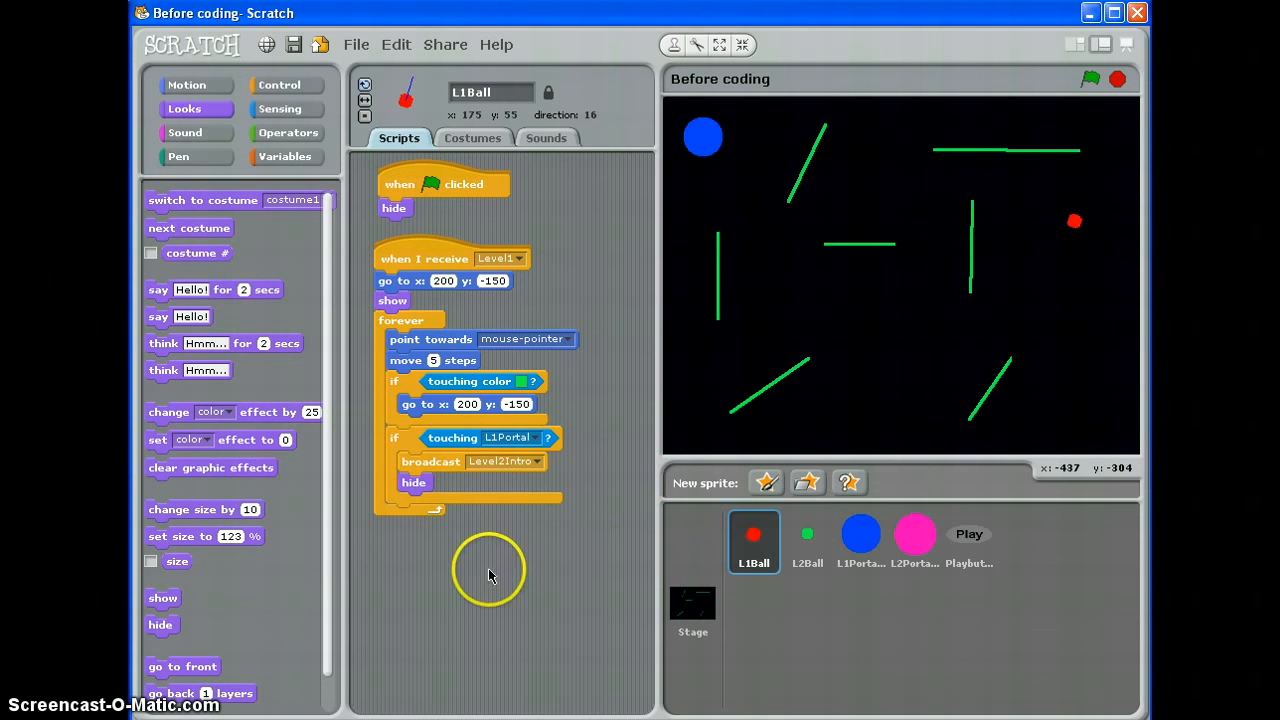
pyautogui.moveTo(455, 580)
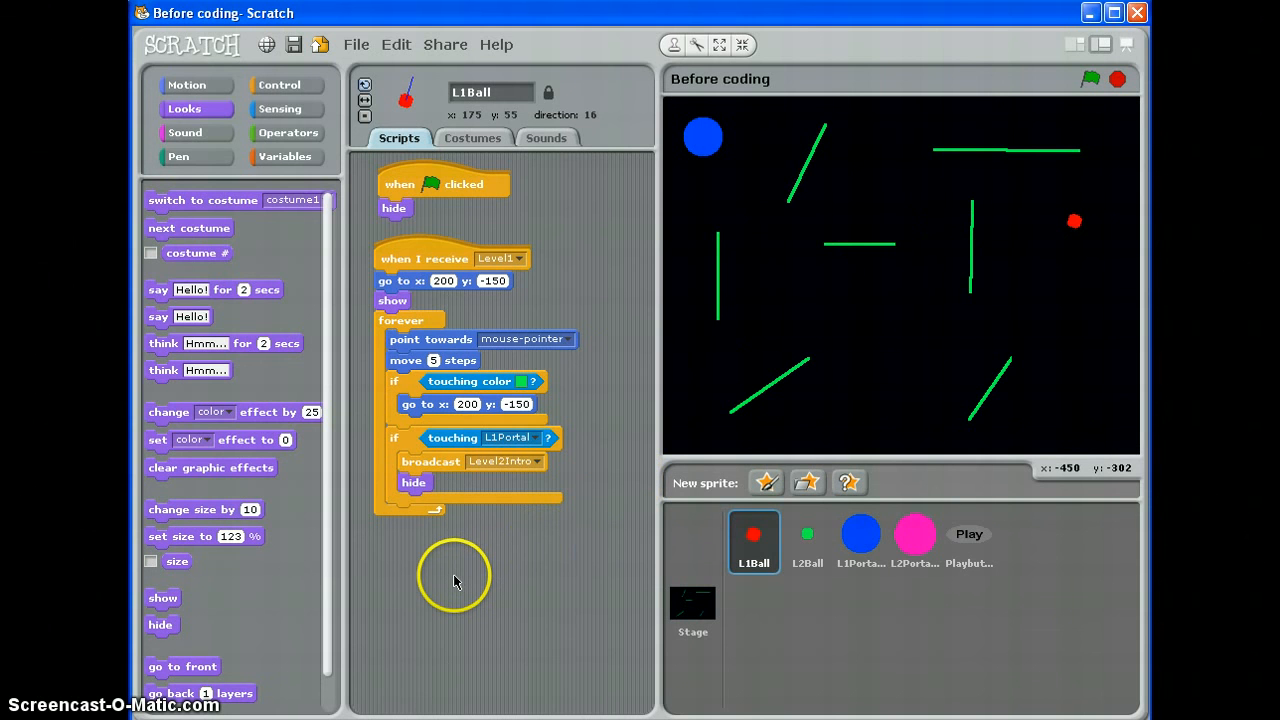